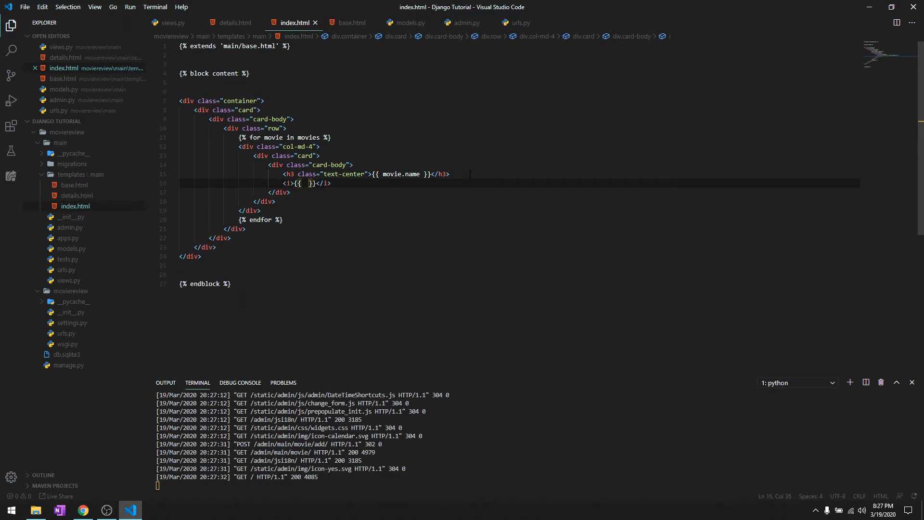
Step: Add an italic movie date line under each card's title in index.html
left_click(83, 510)
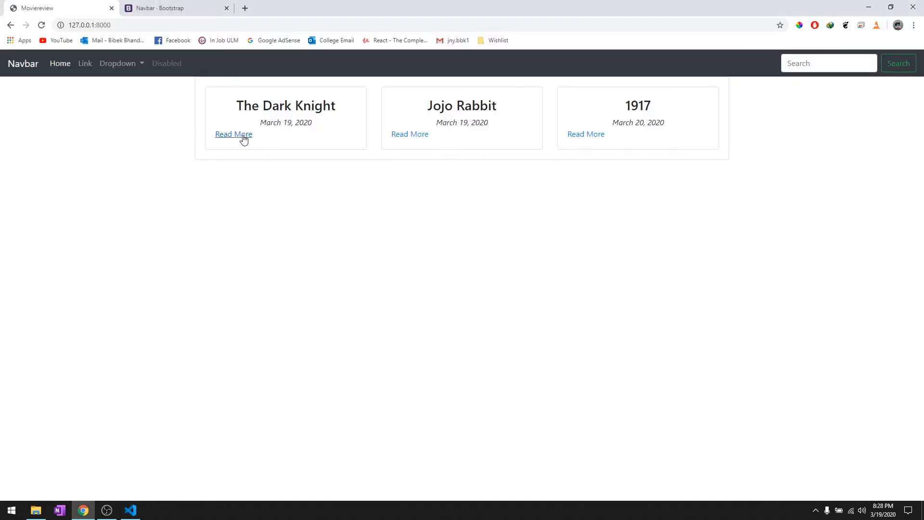
Step: Bring up Chrome DevTools on the refreshed movie index page with F12
key("F12")
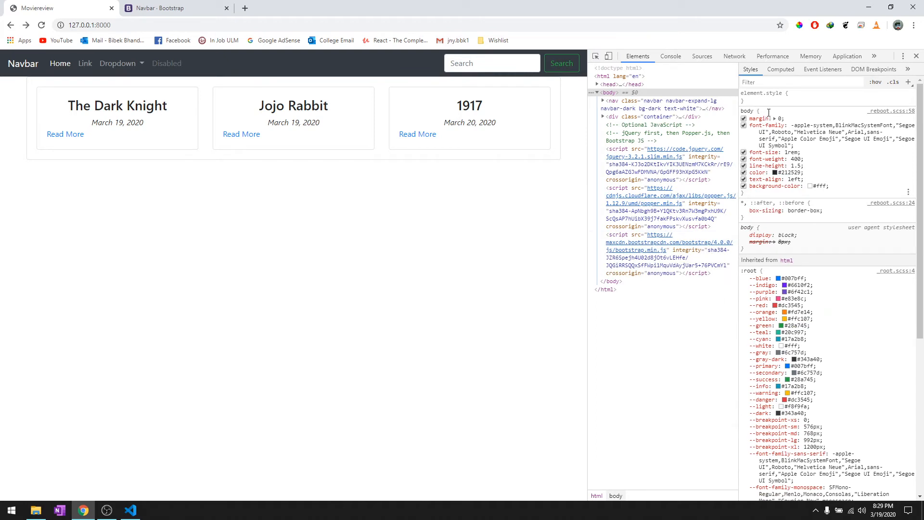
Step: Select the body element in the Elements panel to view its style rules
left_click(129, 510)
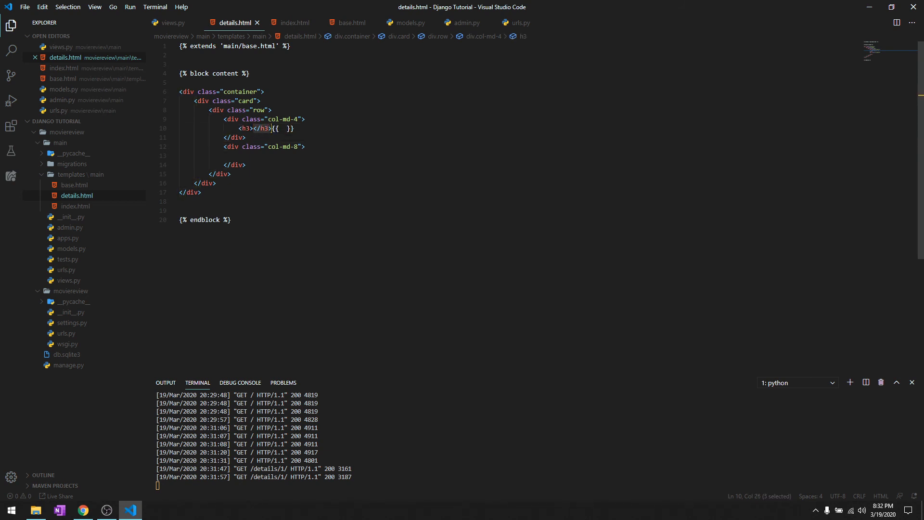
Step: Build the details.html card with a row holding col-md-4 heading and col-md-8 columns
left_click(83, 510)
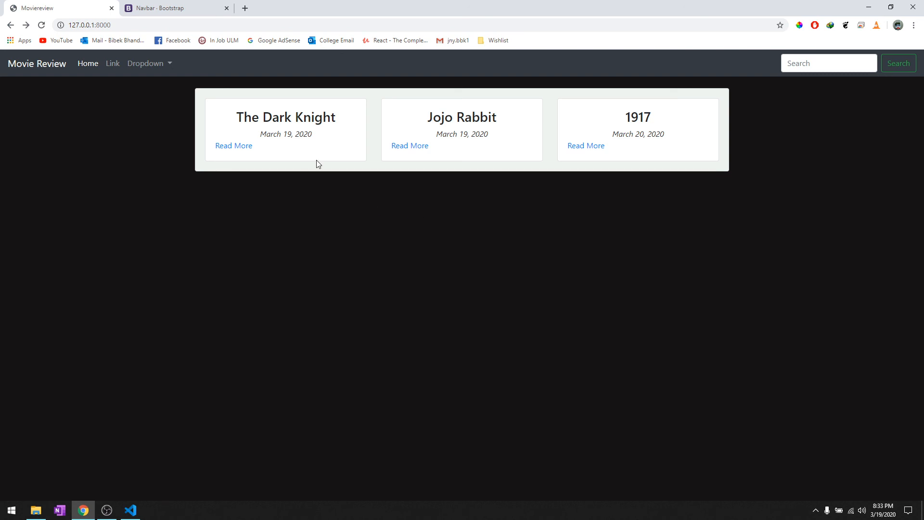